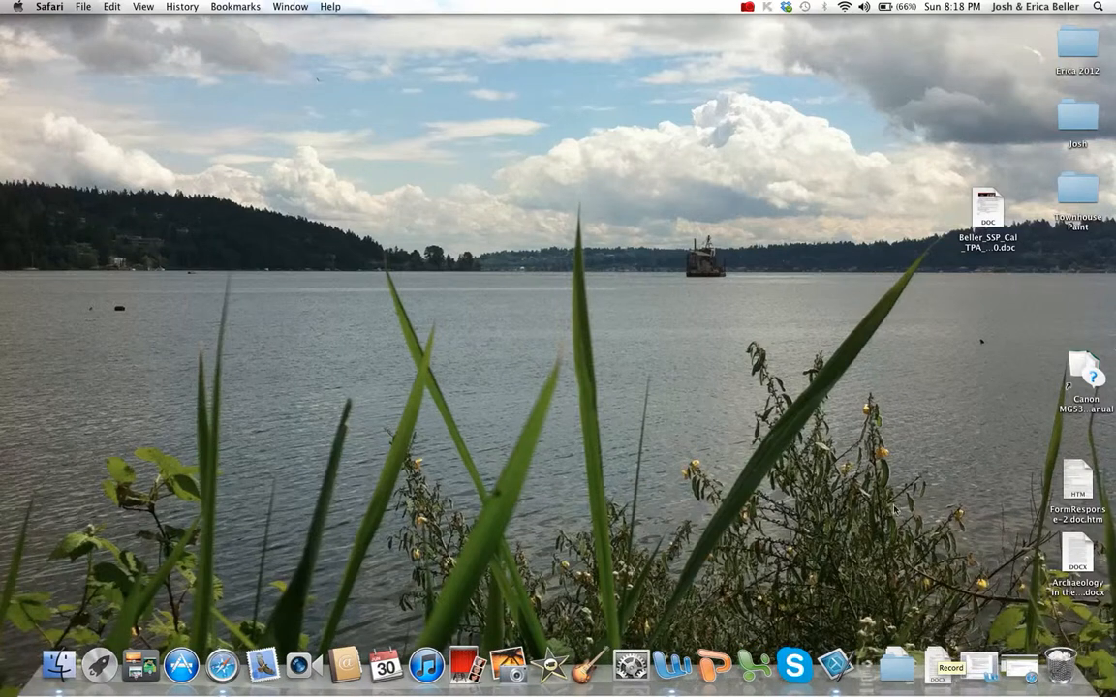
mouse_move(605, 361)
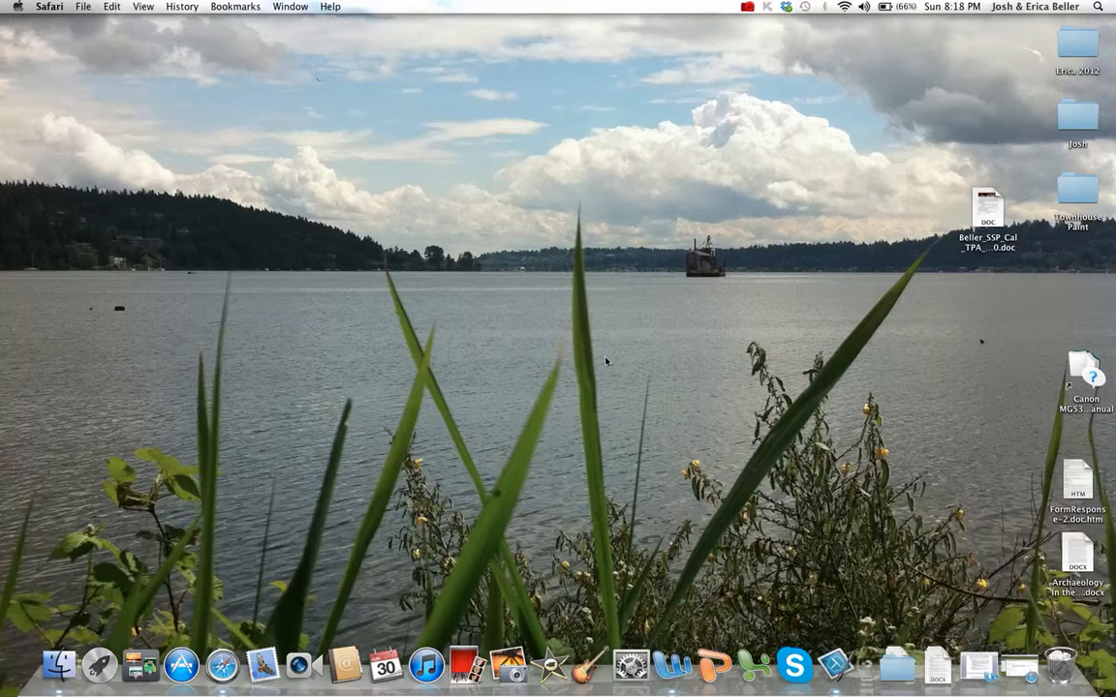
mouse_move(538, 327)
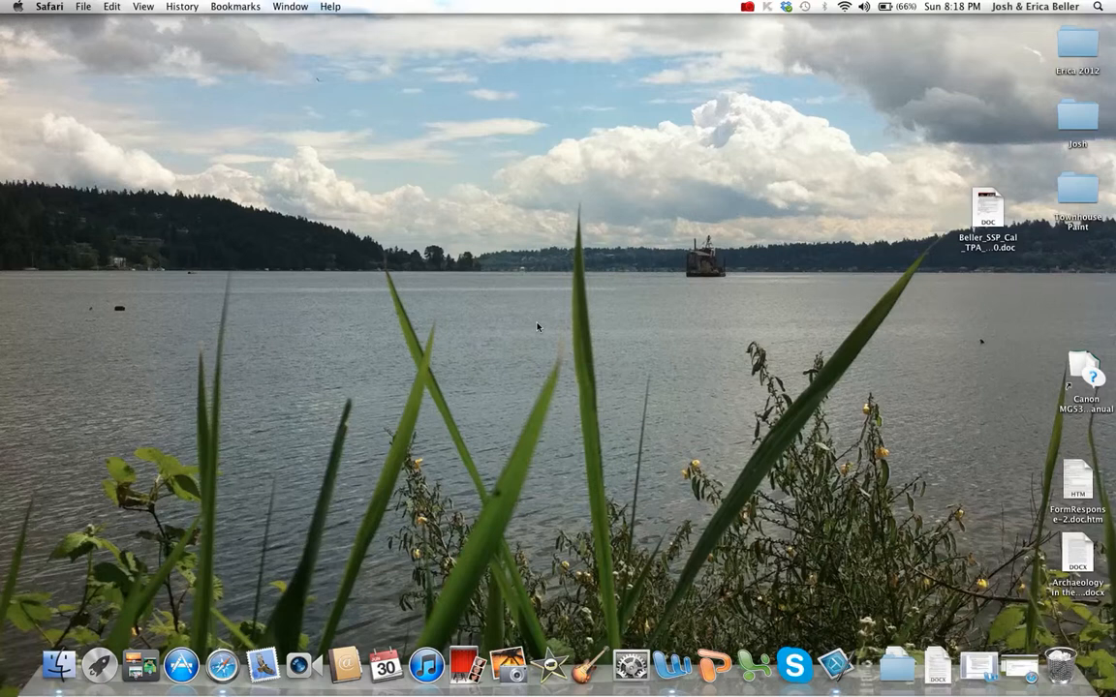
mouse_move(472, 356)
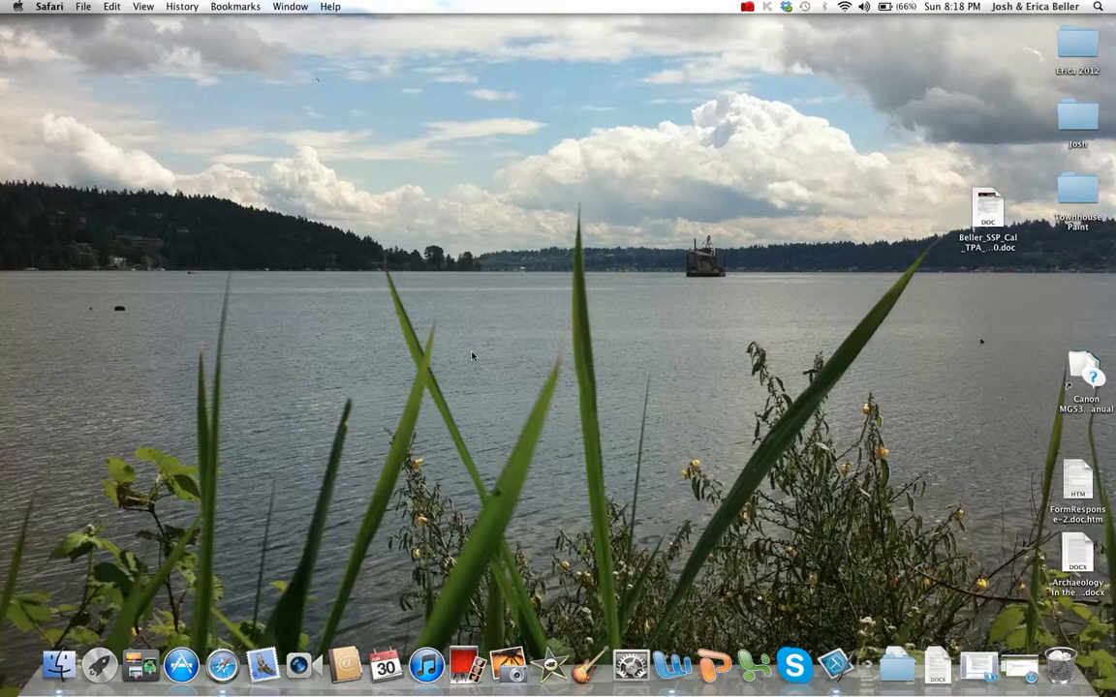
mouse_move(298, 445)
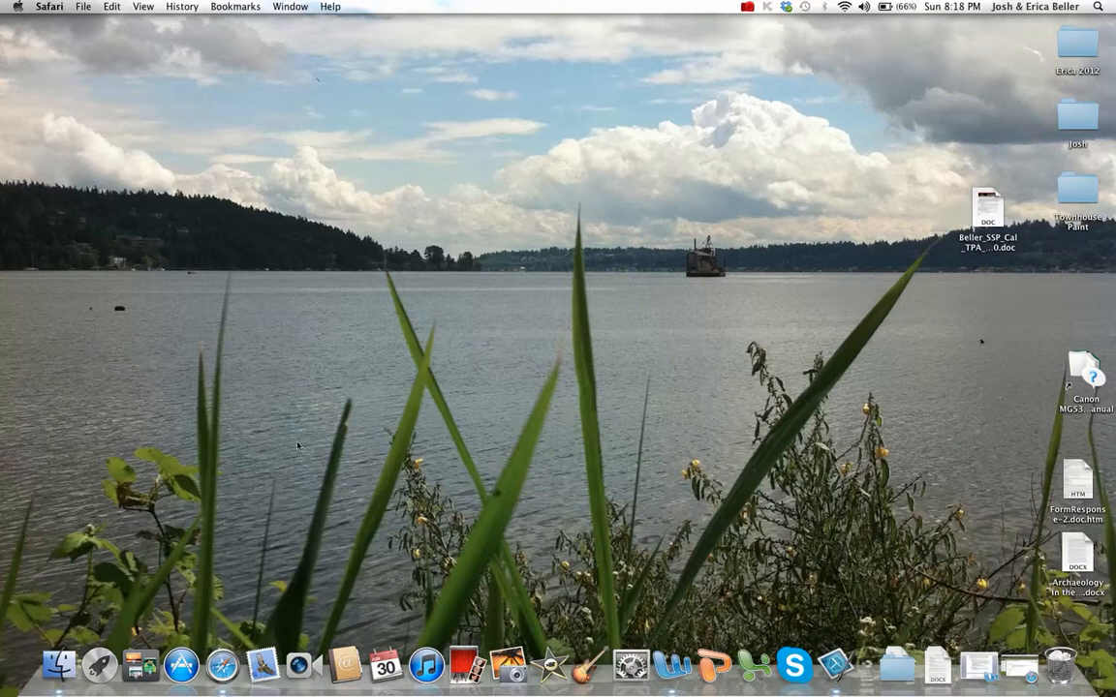
mouse_move(259, 489)
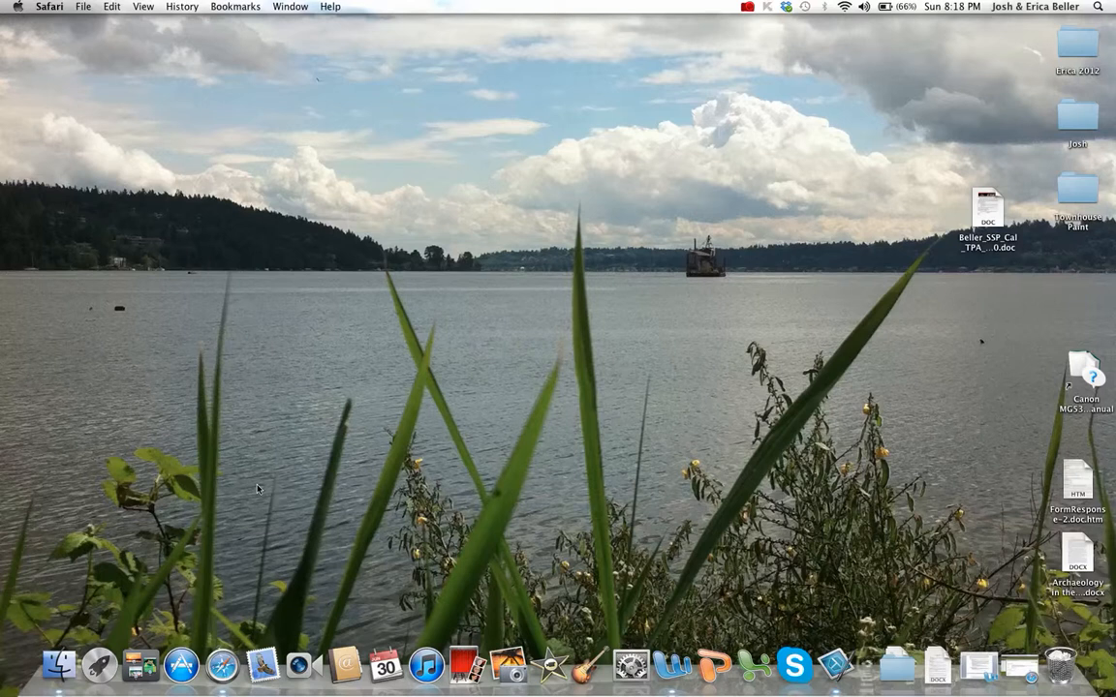
mouse_move(240, 584)
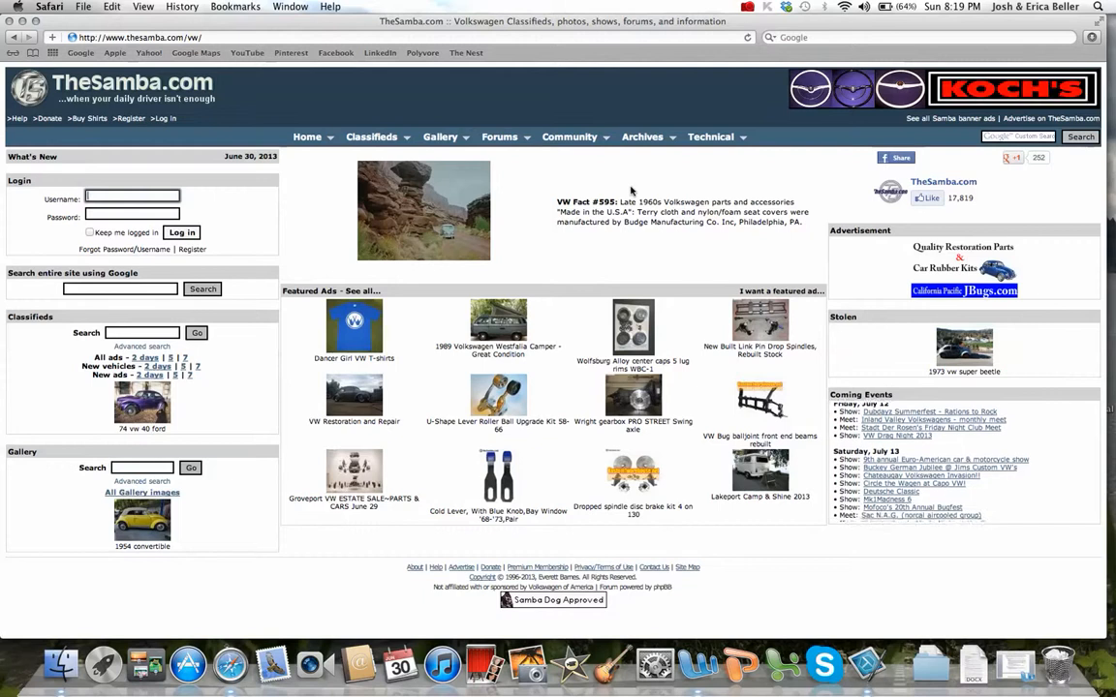
Load TheSamba.com's VW home page at thesamba.com/vw/
left_click(569, 137)
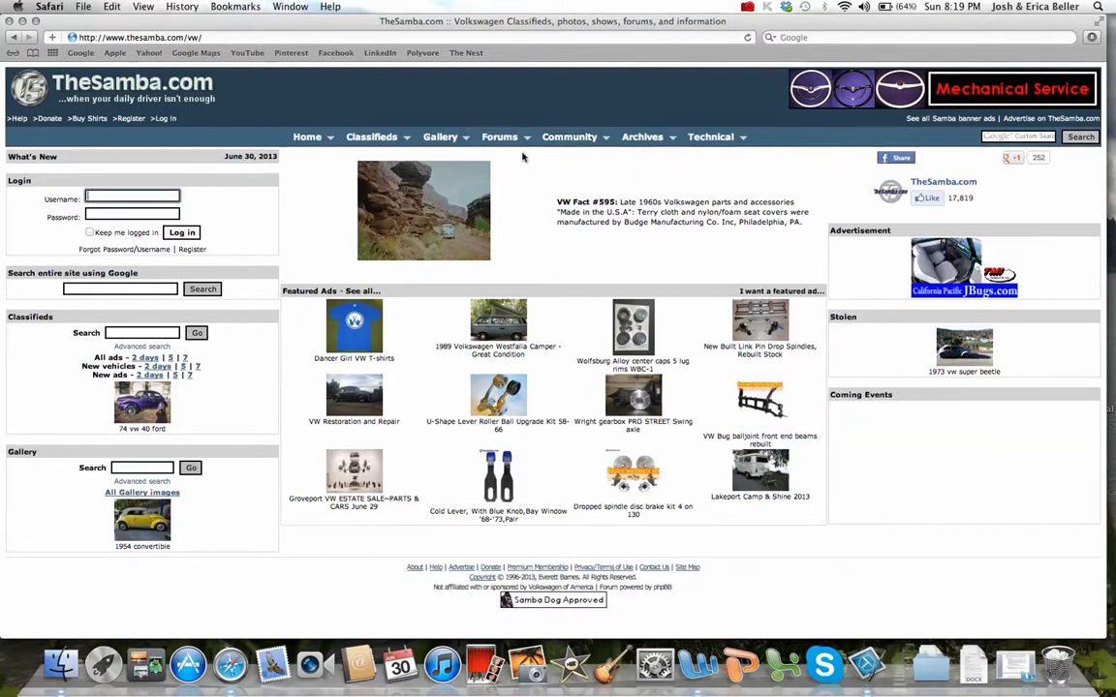
left_click(499, 136)
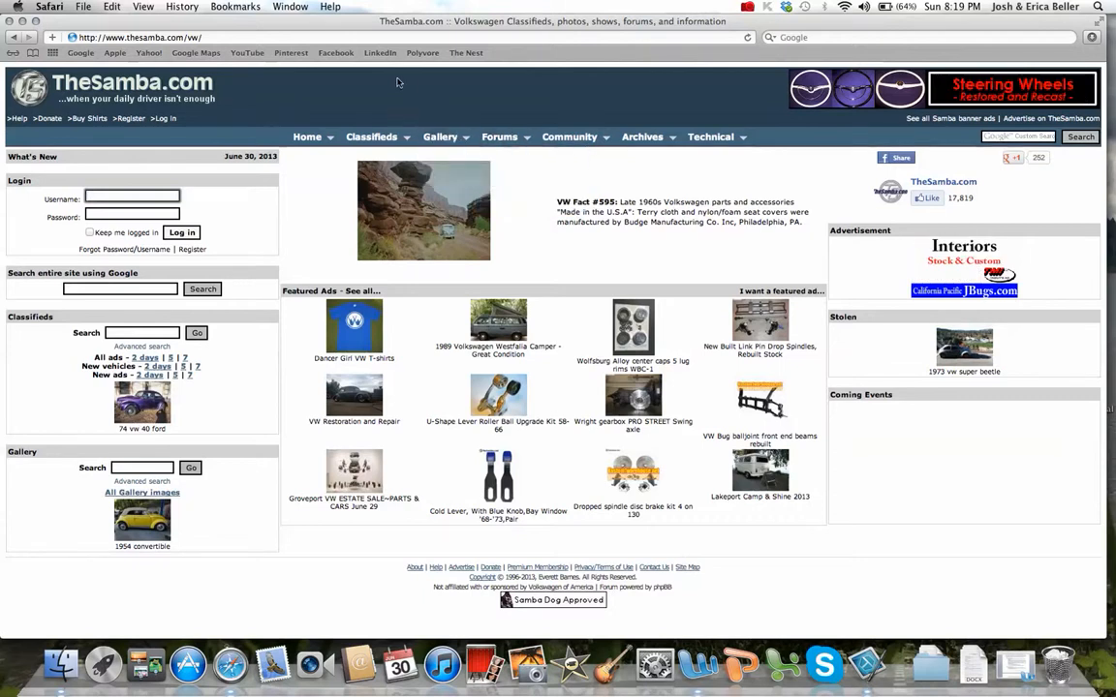
left_click(371, 136)
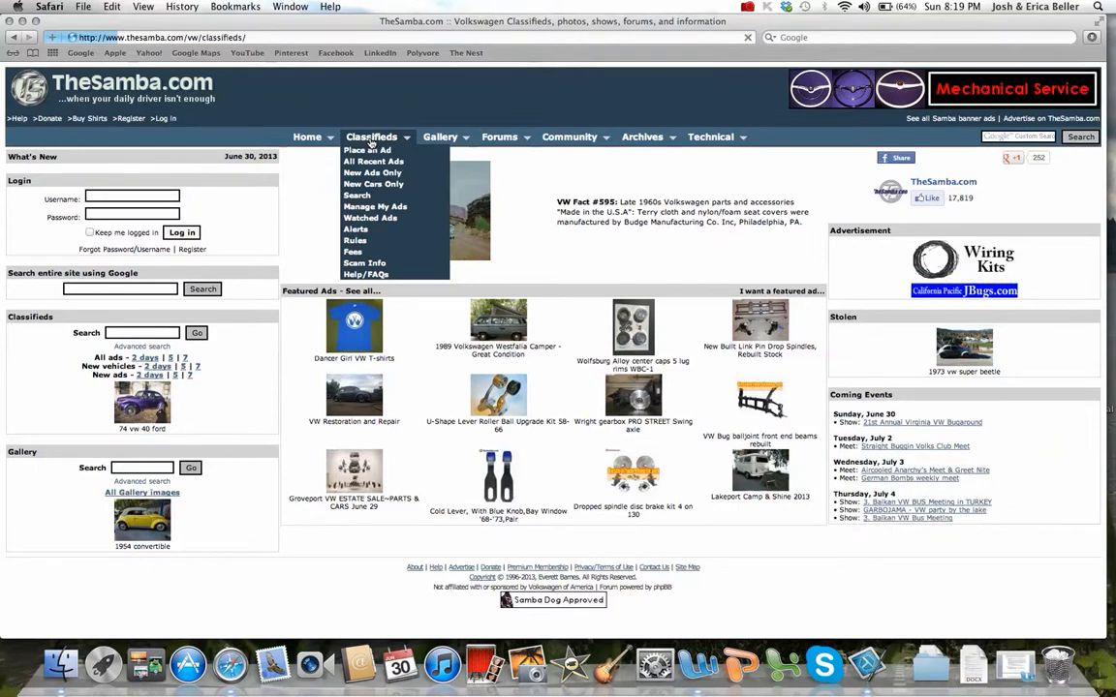
Open Classifieds and the Type 1/Bug 1958-67 category listing 806 ads
left_click(371, 136)
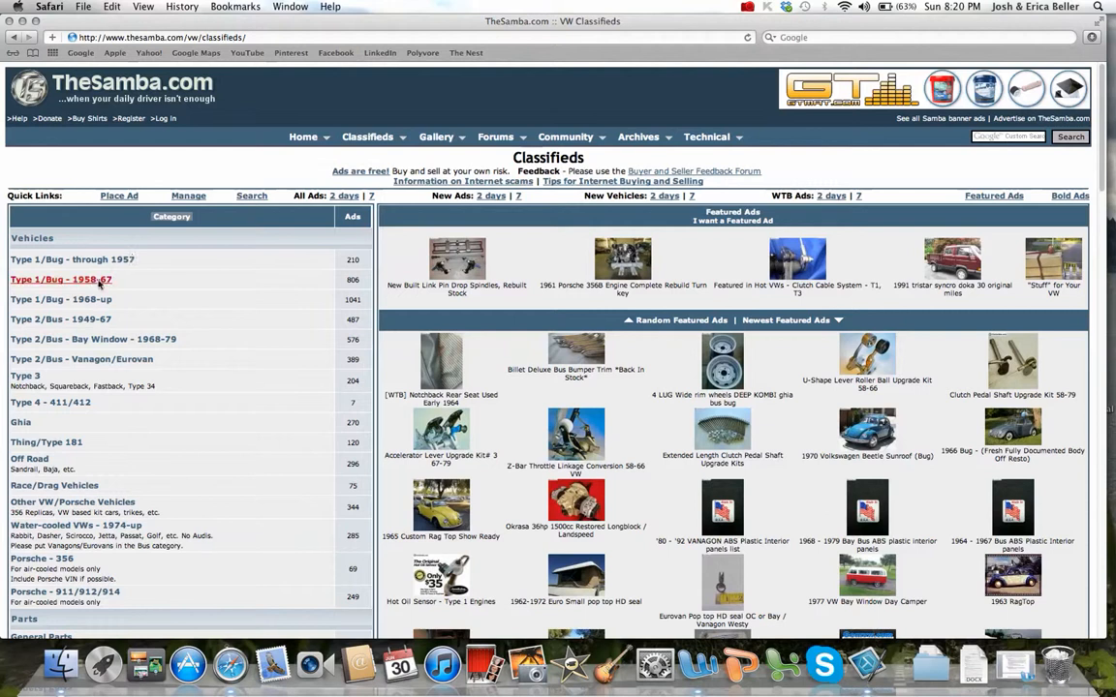
mouse_move(129, 290)
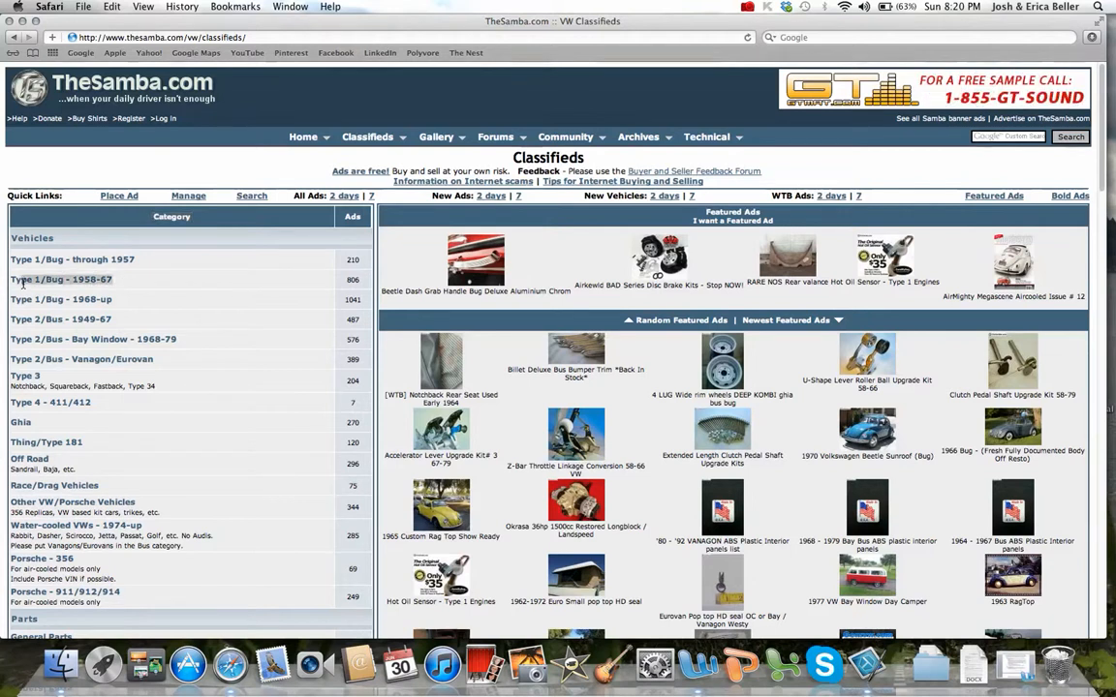
left_click(60, 279)
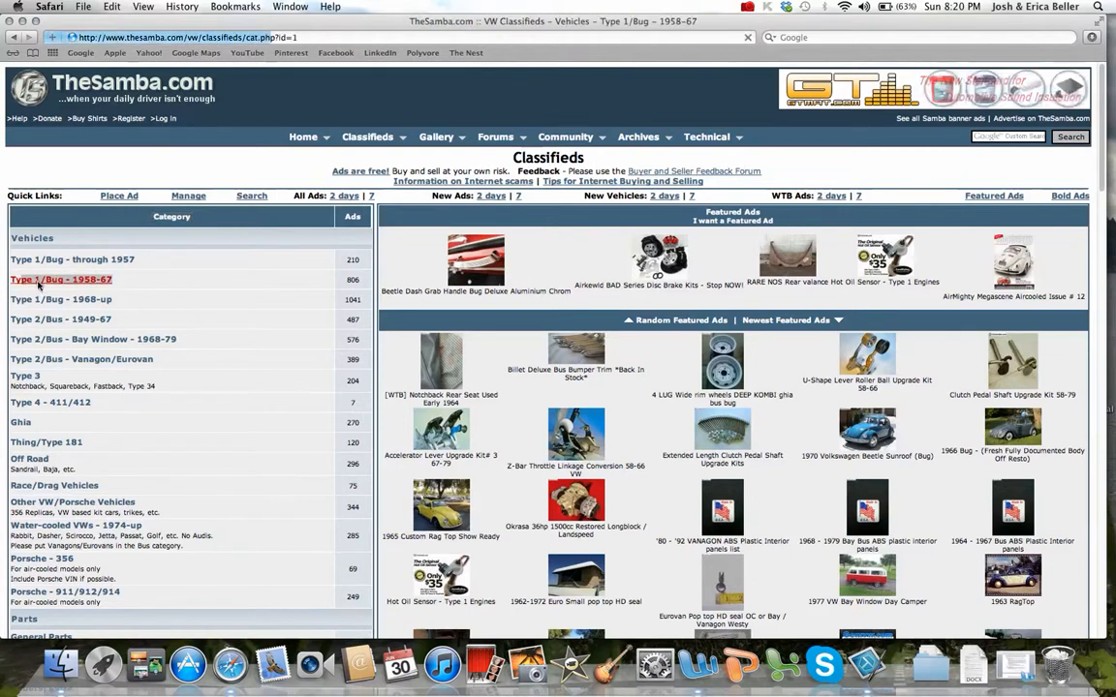
left_click(60, 279)
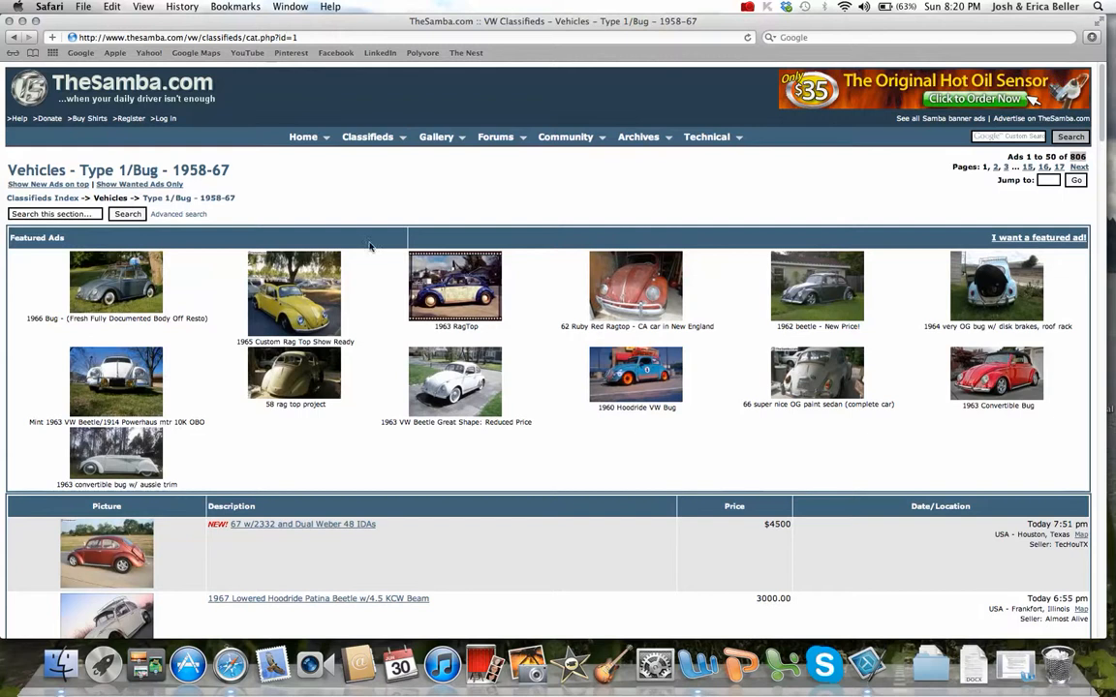
mouse_move(431, 465)
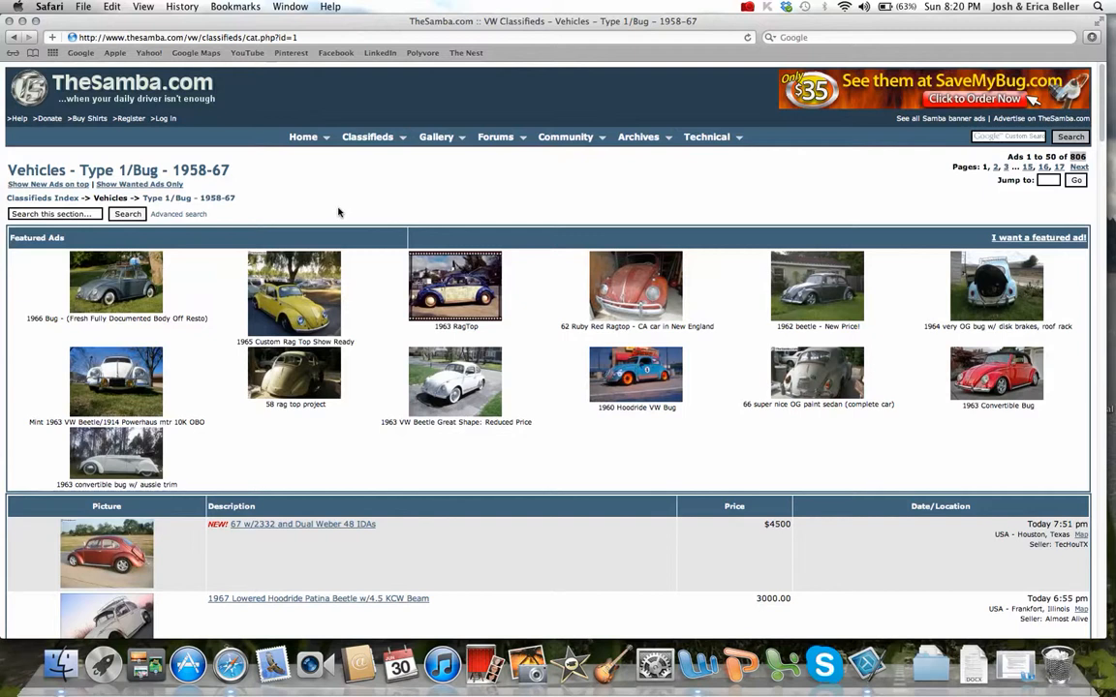
mouse_move(218, 207)
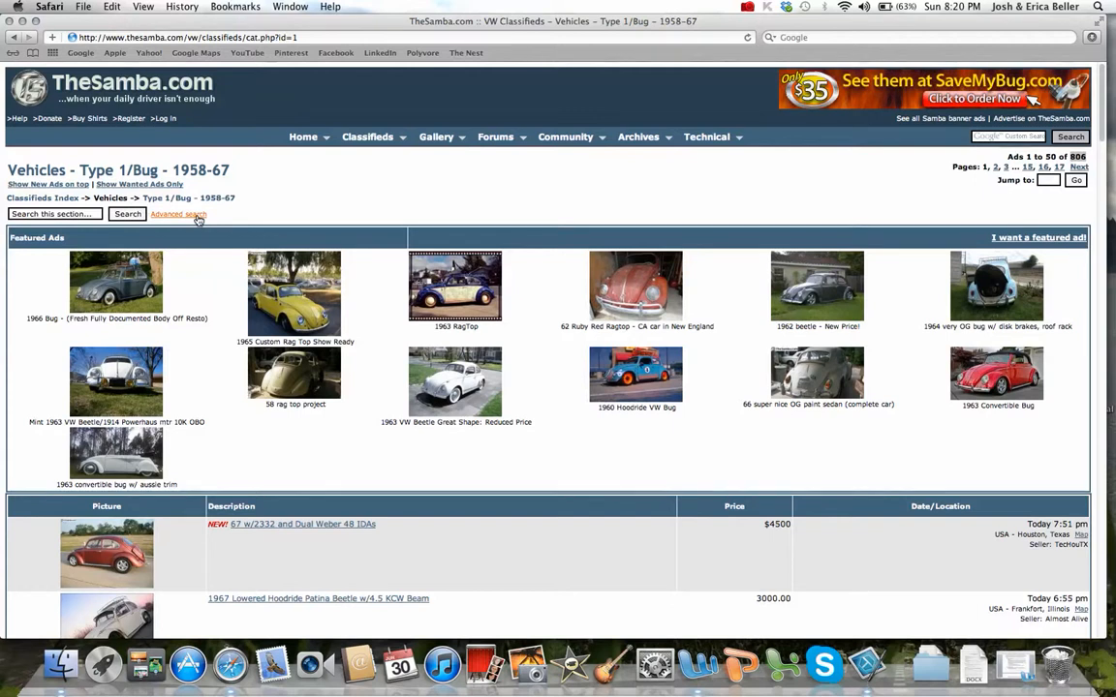
Open the advanced classified search and set the model years to 1963–1963
left_click(179, 214)
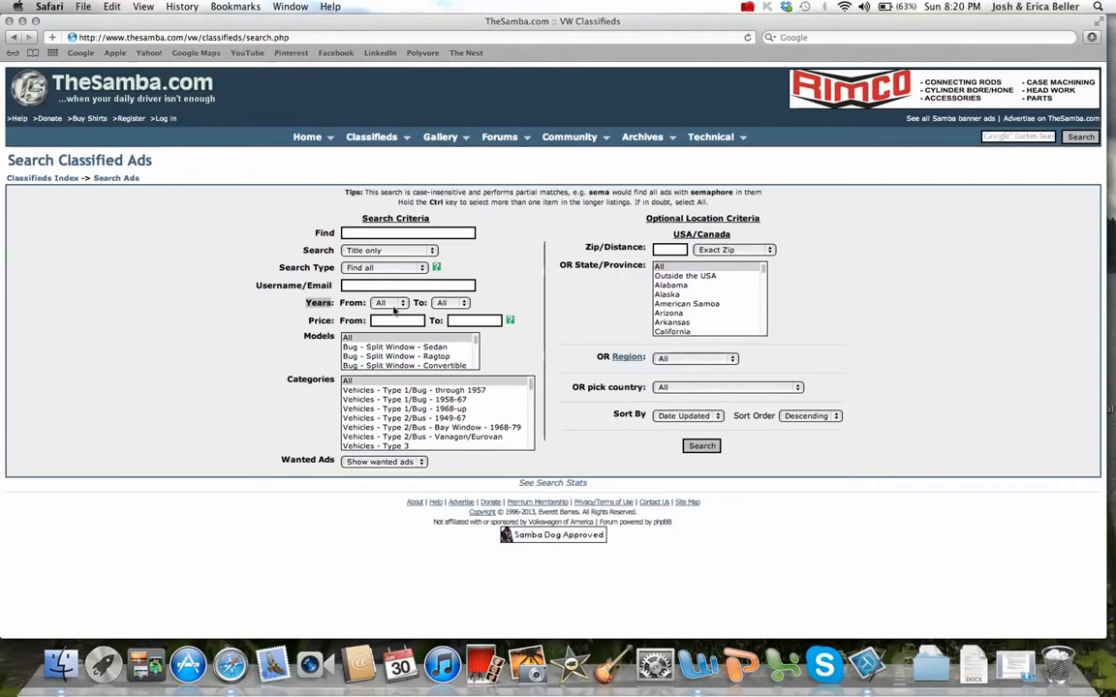
left_click(389, 303)
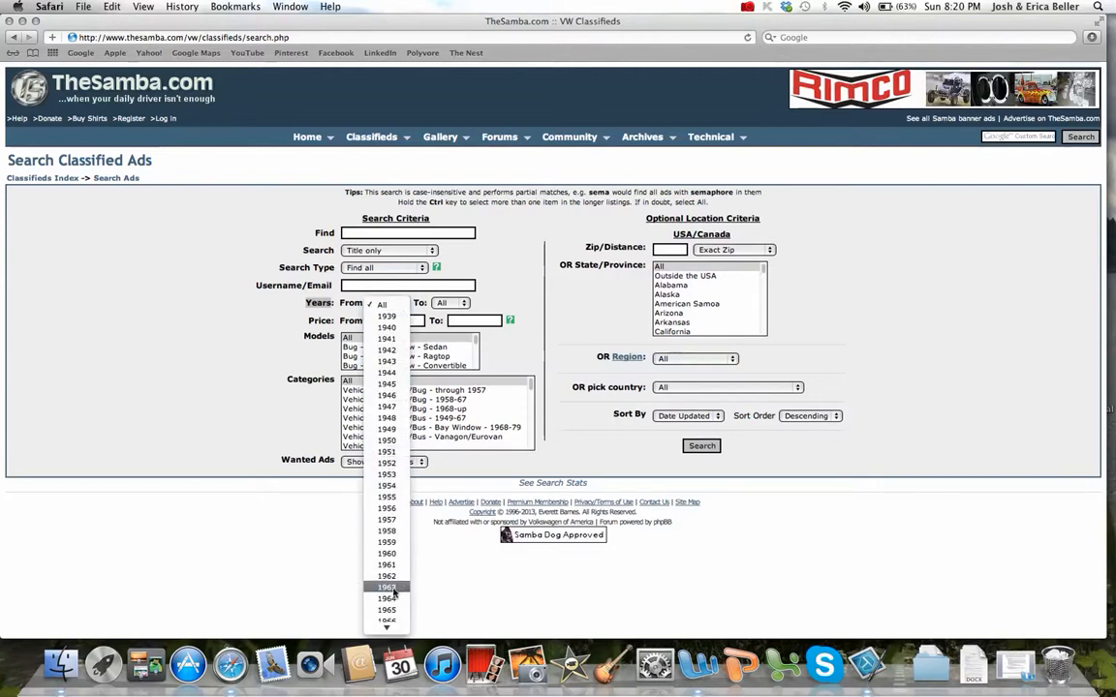
left_click(387, 588)
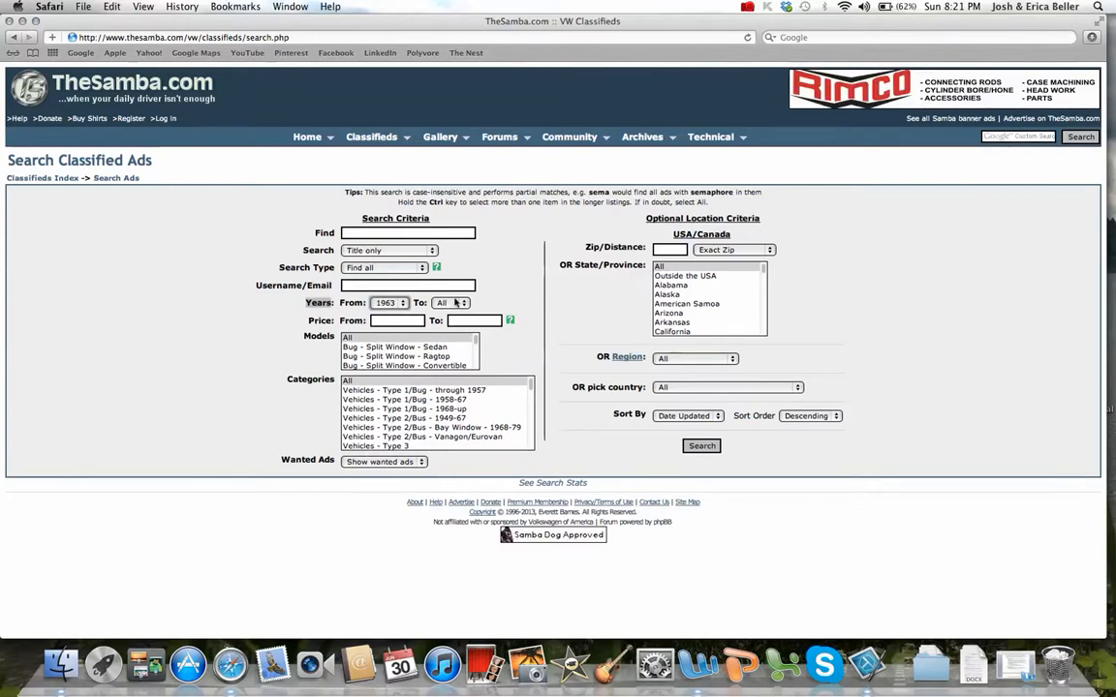
left_click(451, 302)
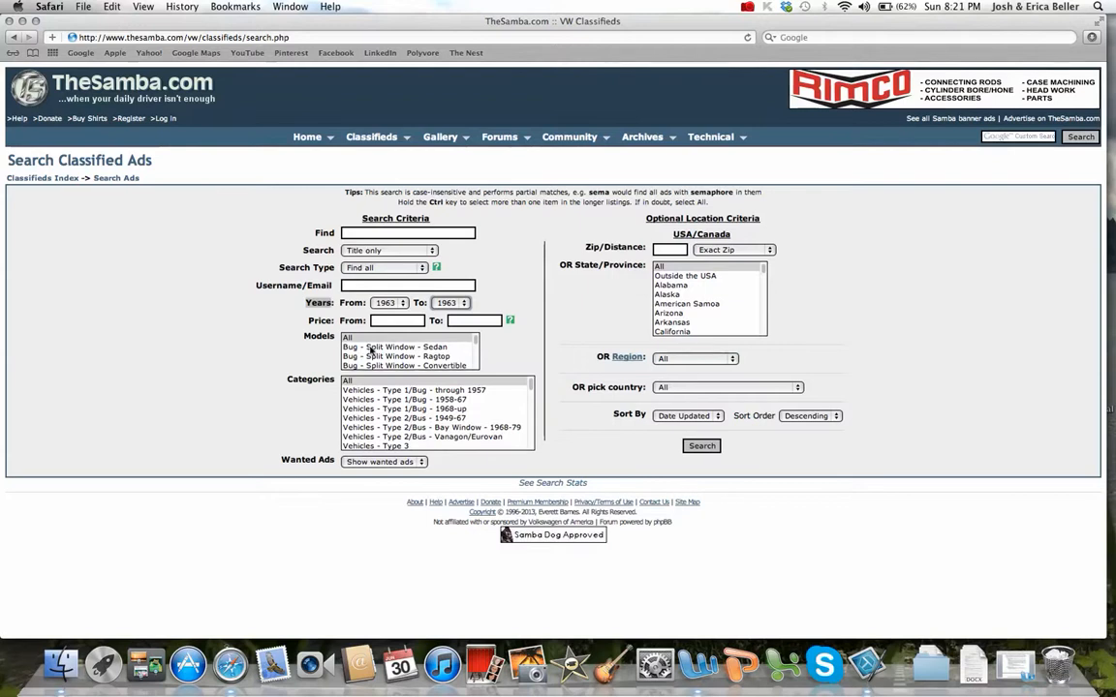
mouse_move(423, 373)
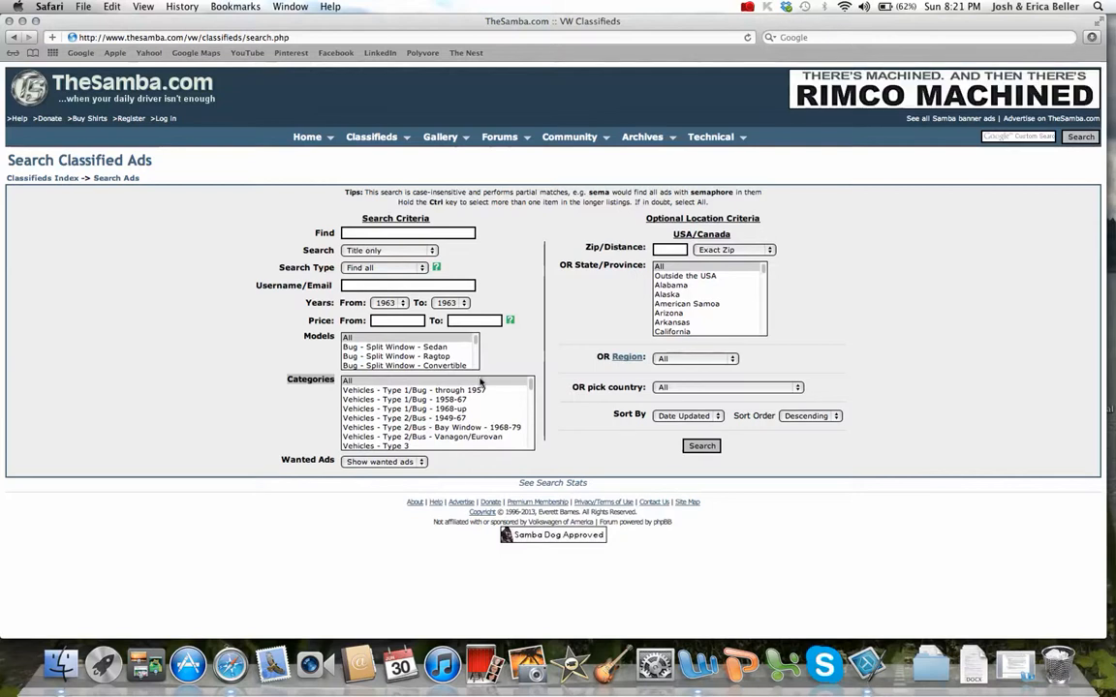
mouse_move(449, 406)
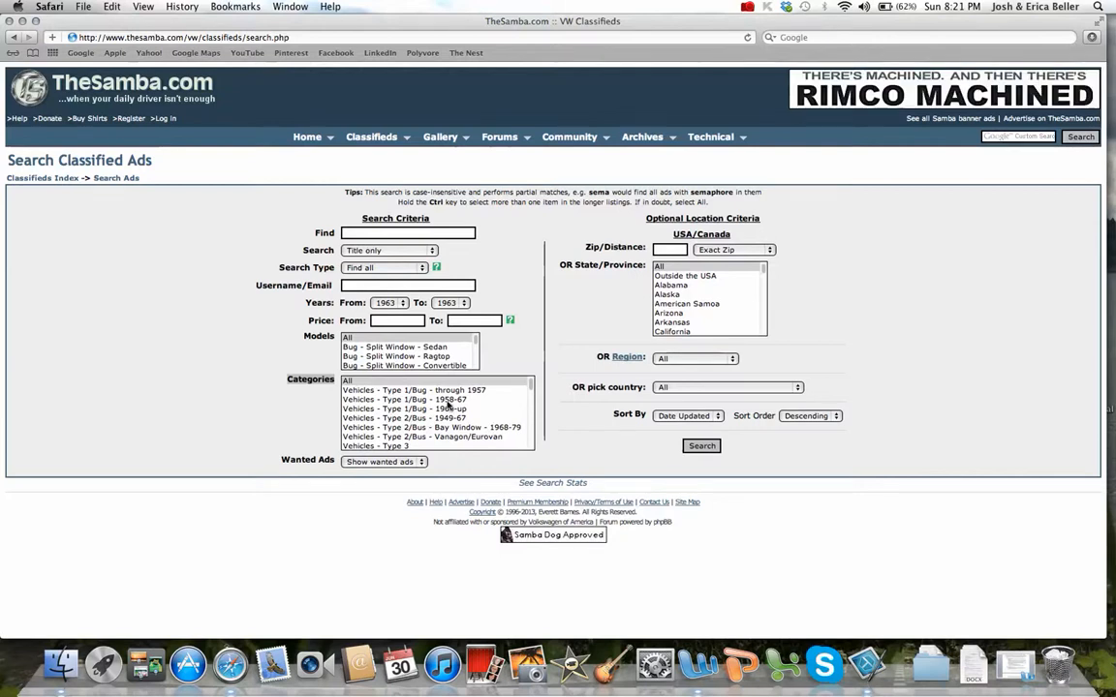
Choose the Vehicles - Type 1/Bug - 1958-67 category and open the Wanted Ads options
left_click(404, 399)
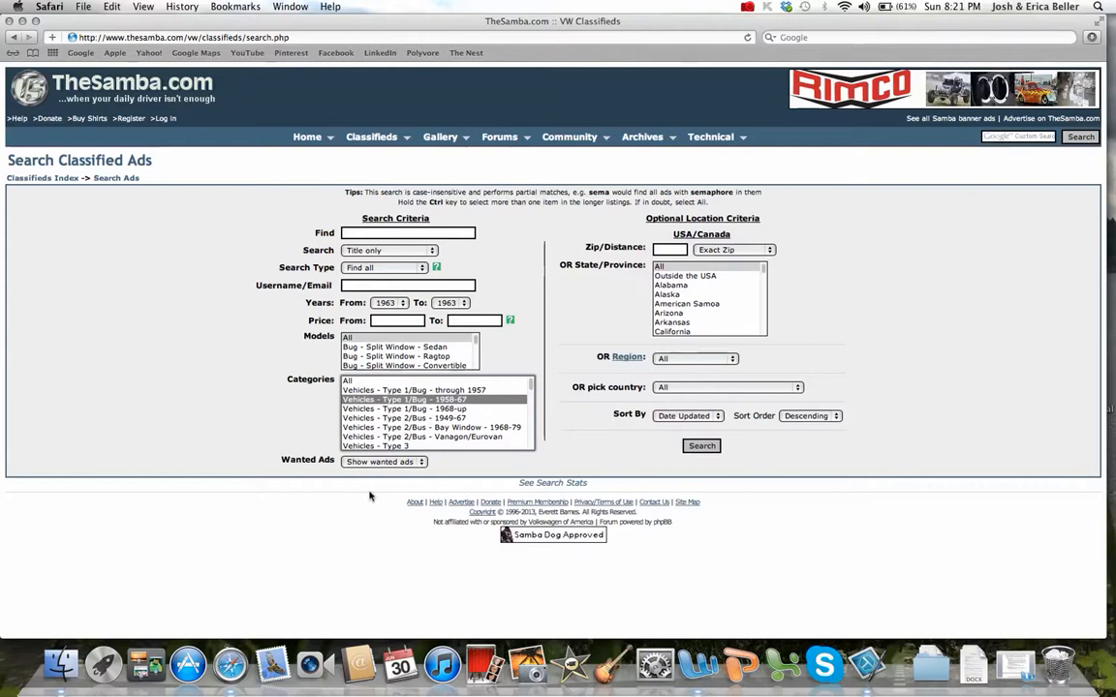
mouse_move(397, 470)
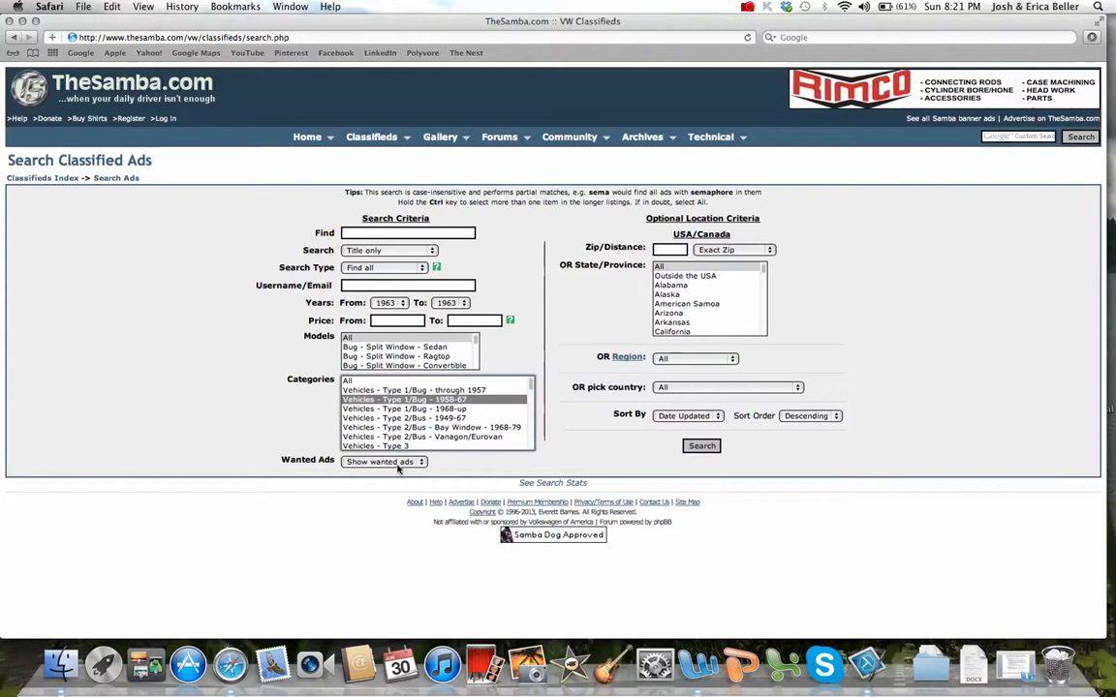
left_click(381, 462)
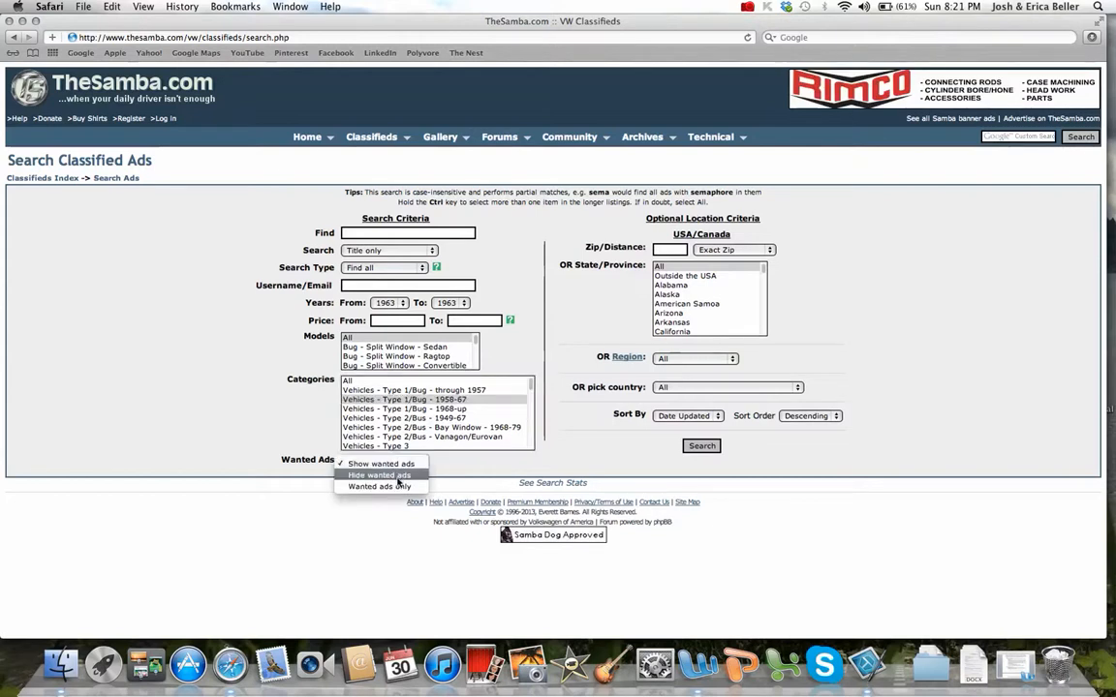
Hide wanted ads, run the 1963 Bug search (101 ads), and return to the form
left_click(379, 474)
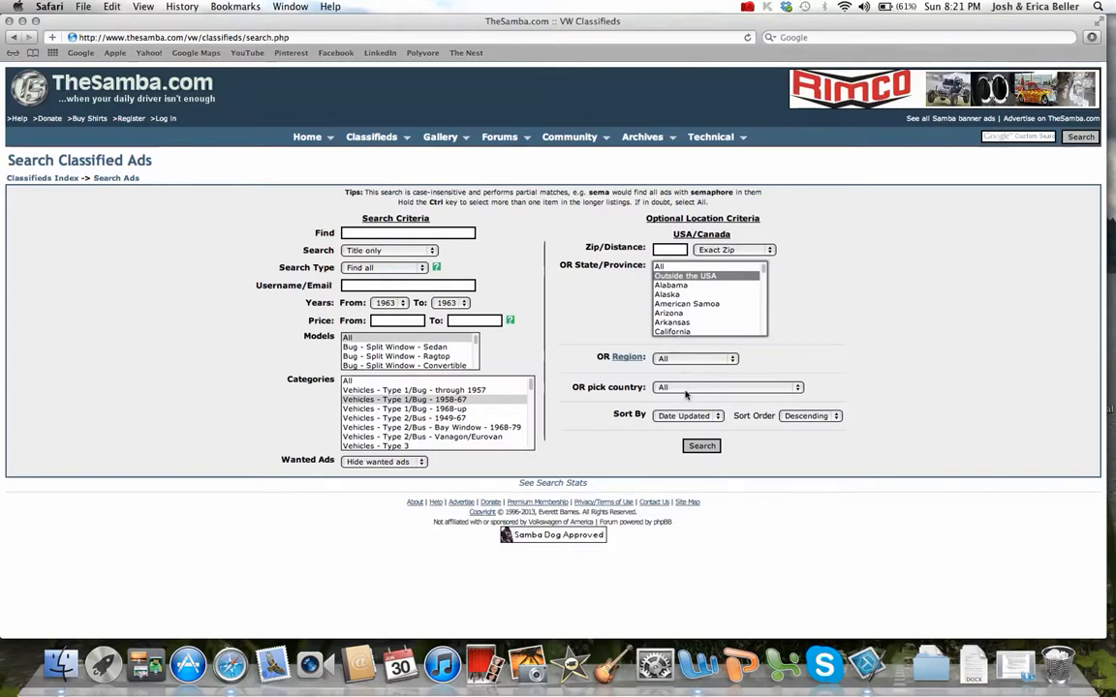
left_click(728, 386)
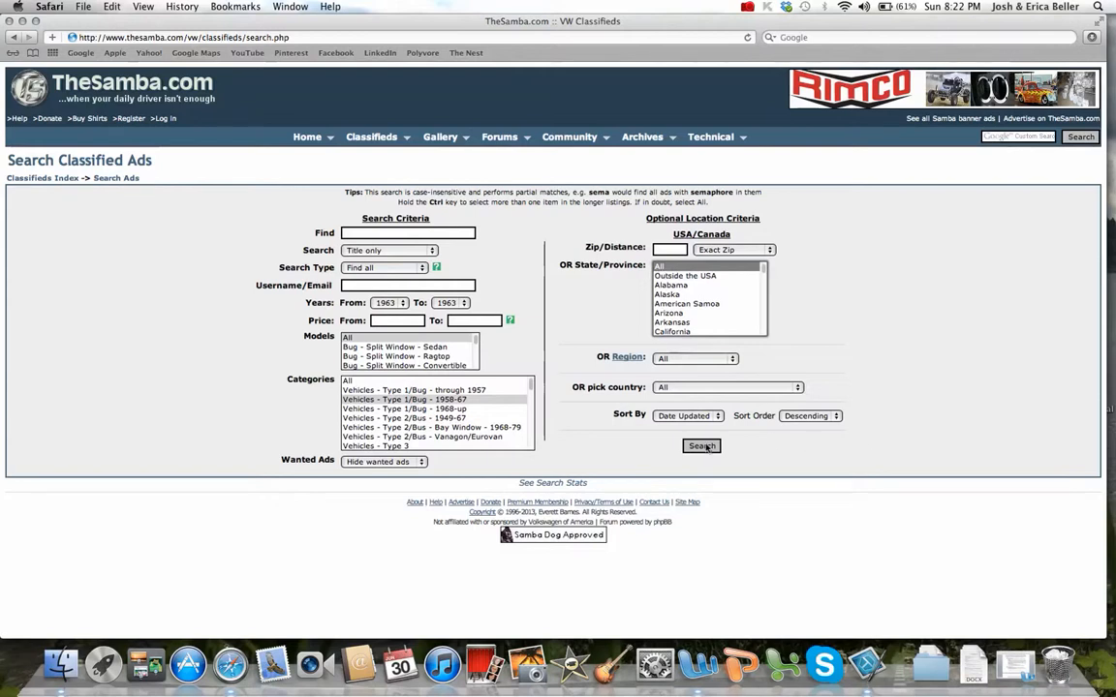
left_click(702, 446)
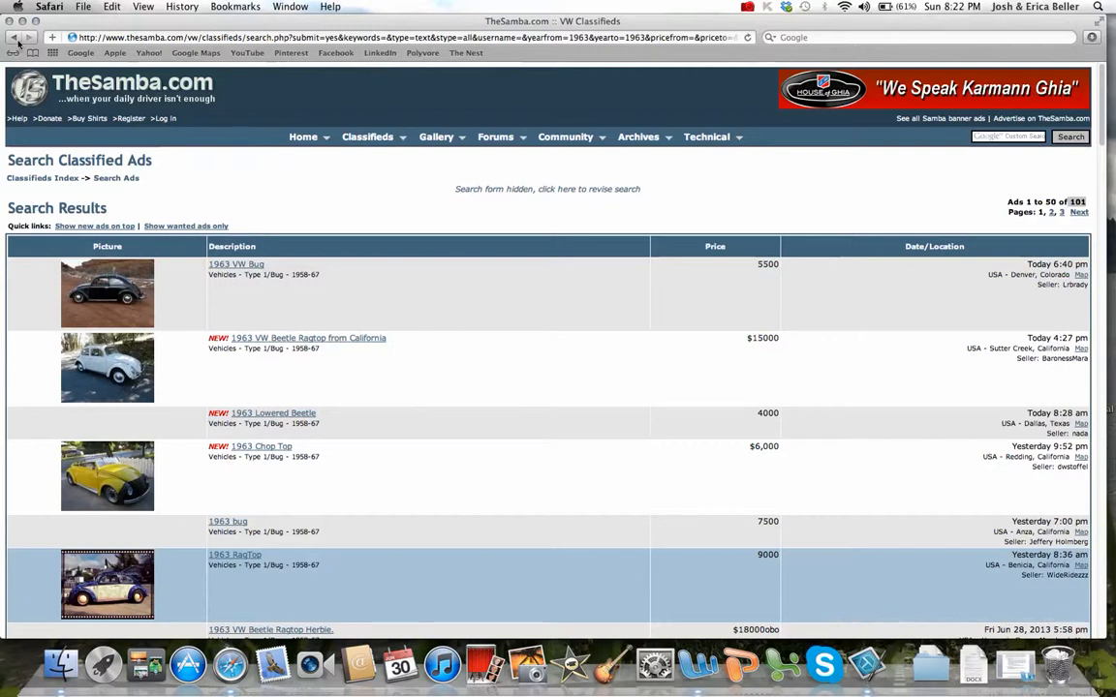
left_click(17, 37)
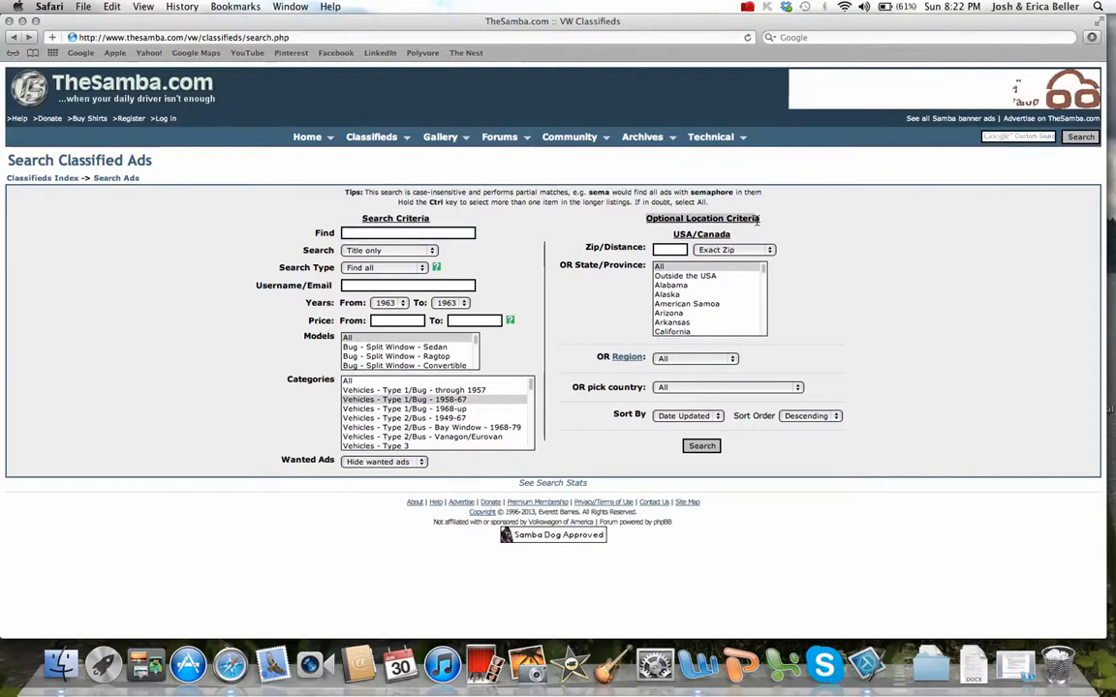
mouse_move(678, 339)
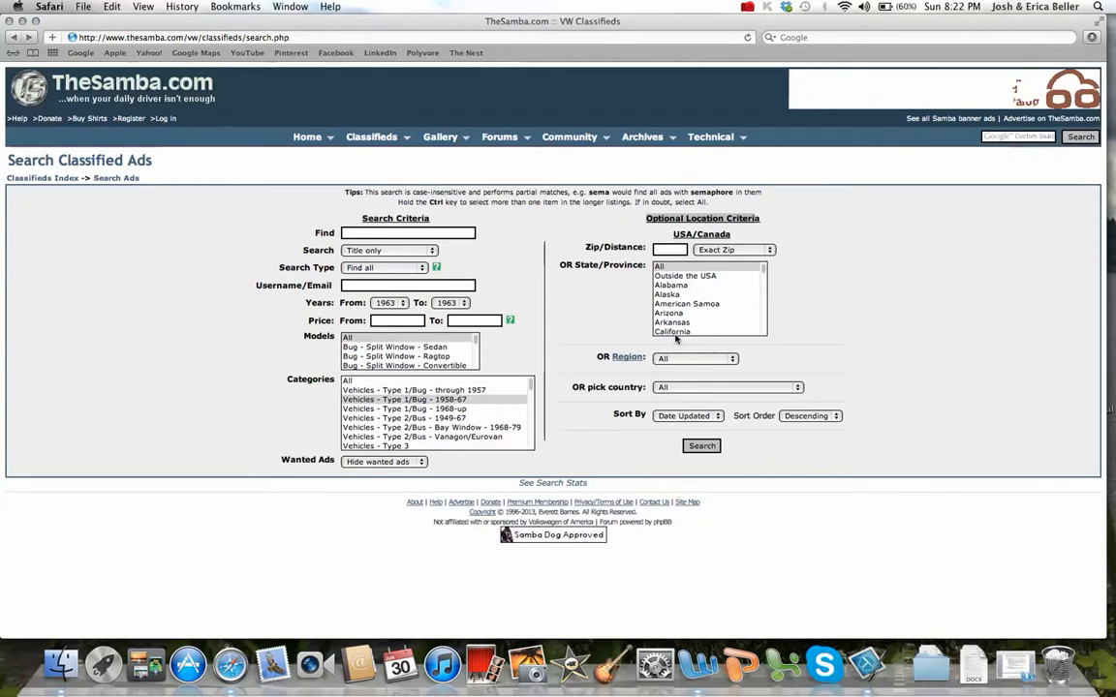
Limit the search to California with a $3500 maximum price, returning 9 ads
left_click(672, 331)
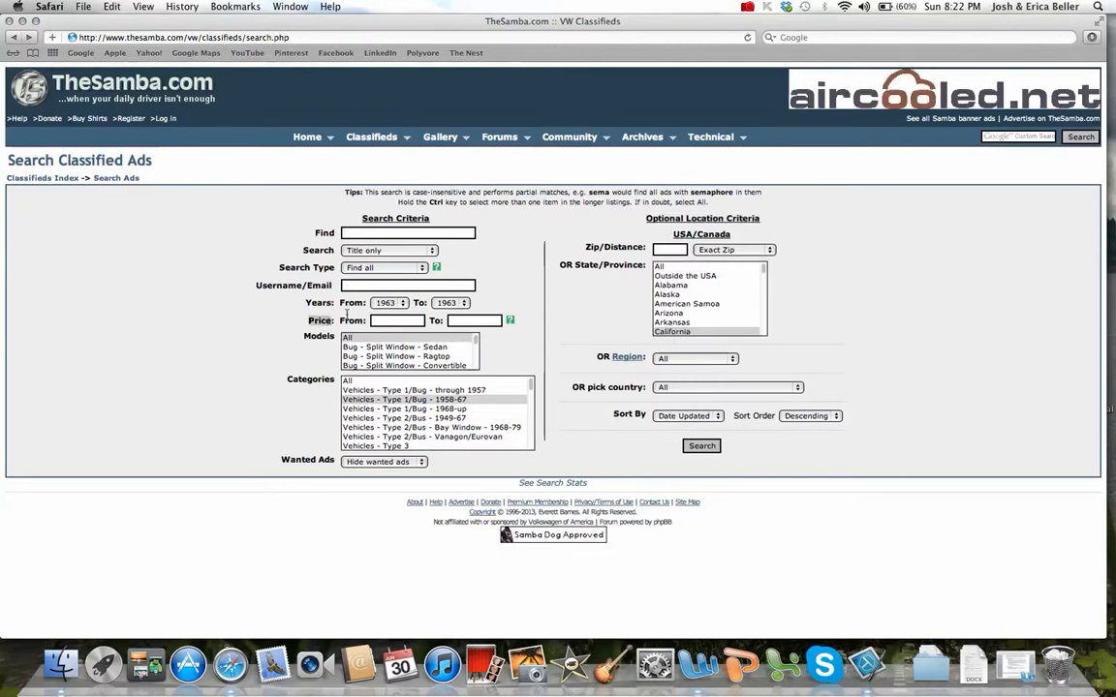
left_click(475, 321)
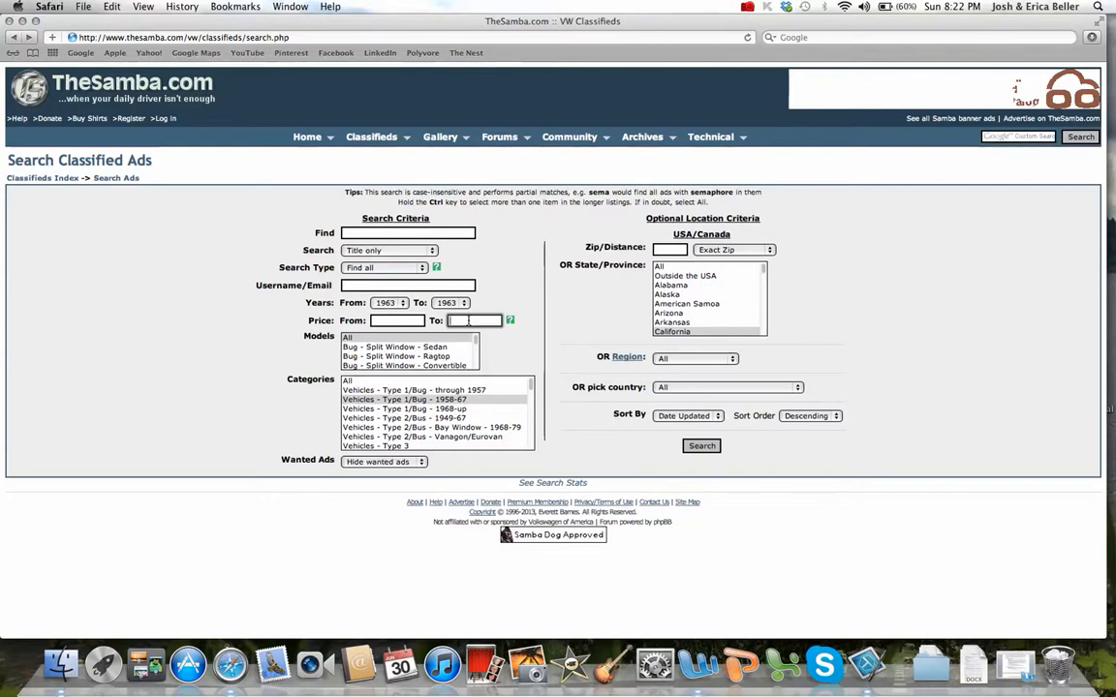
type("3")
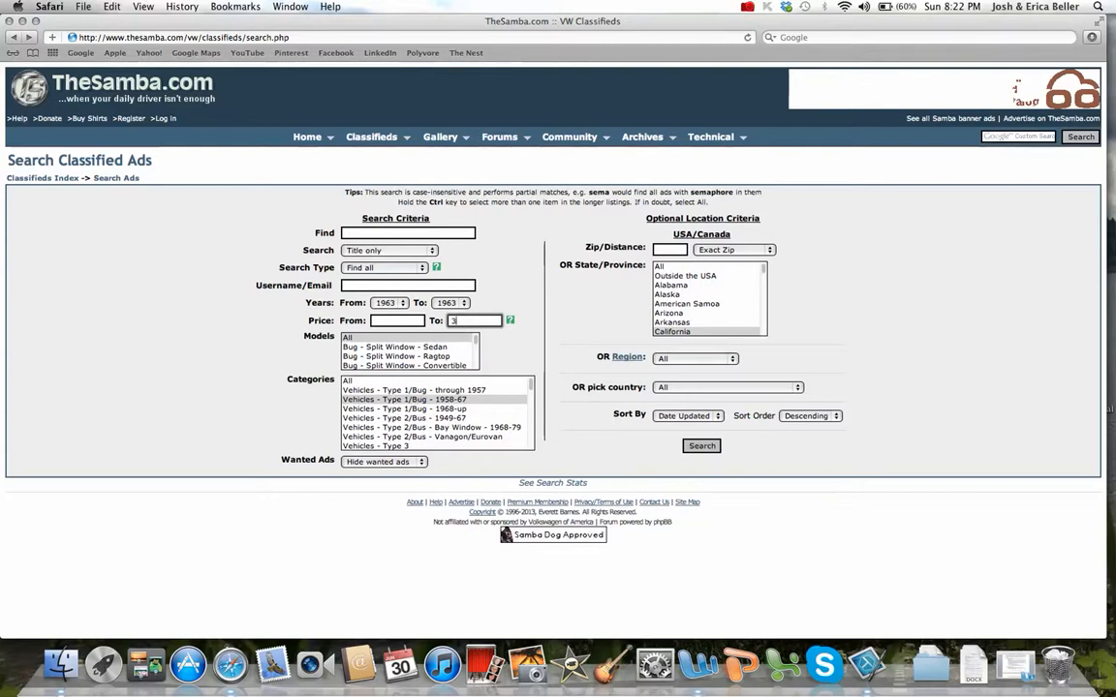
type("500")
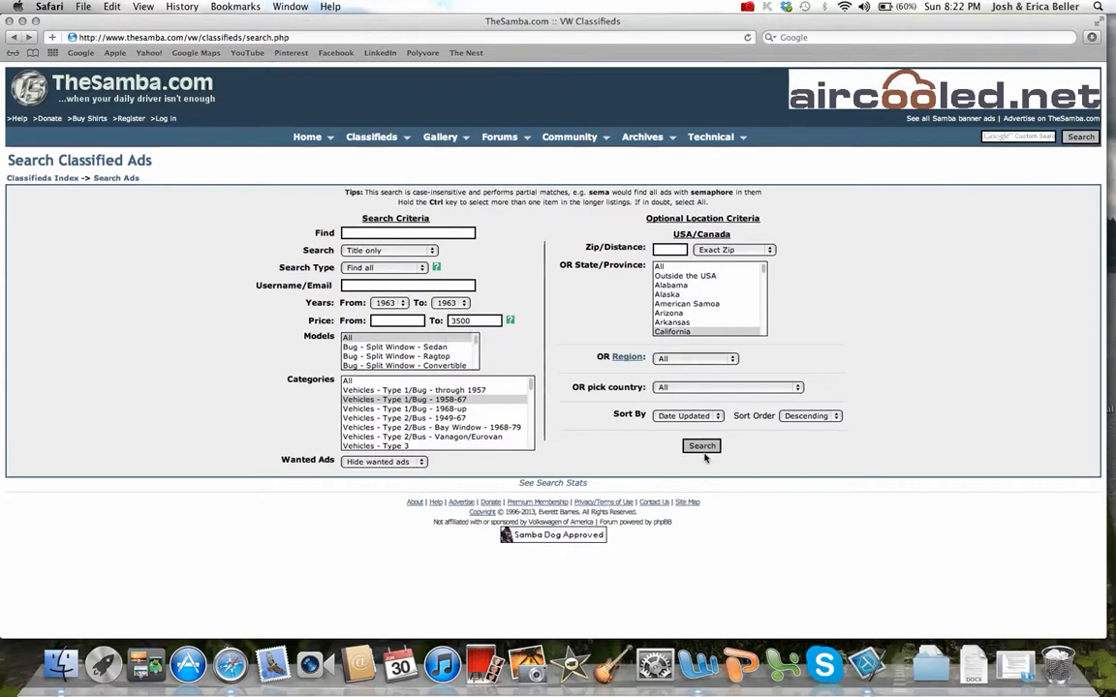
left_click(702, 446)
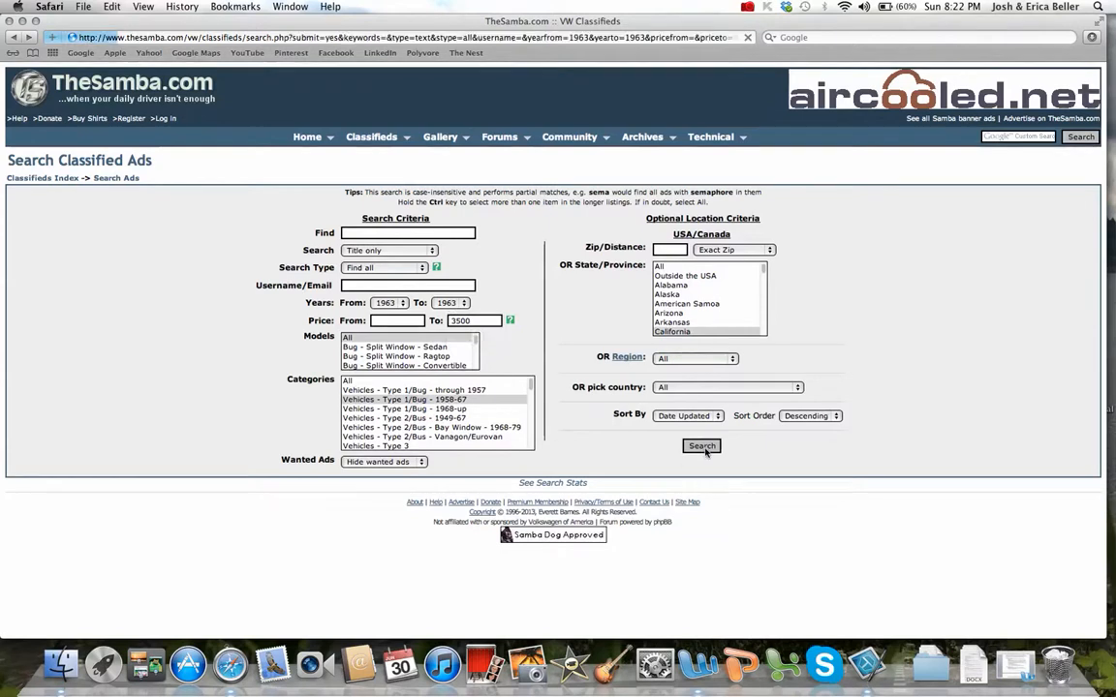
left_click(701, 446)
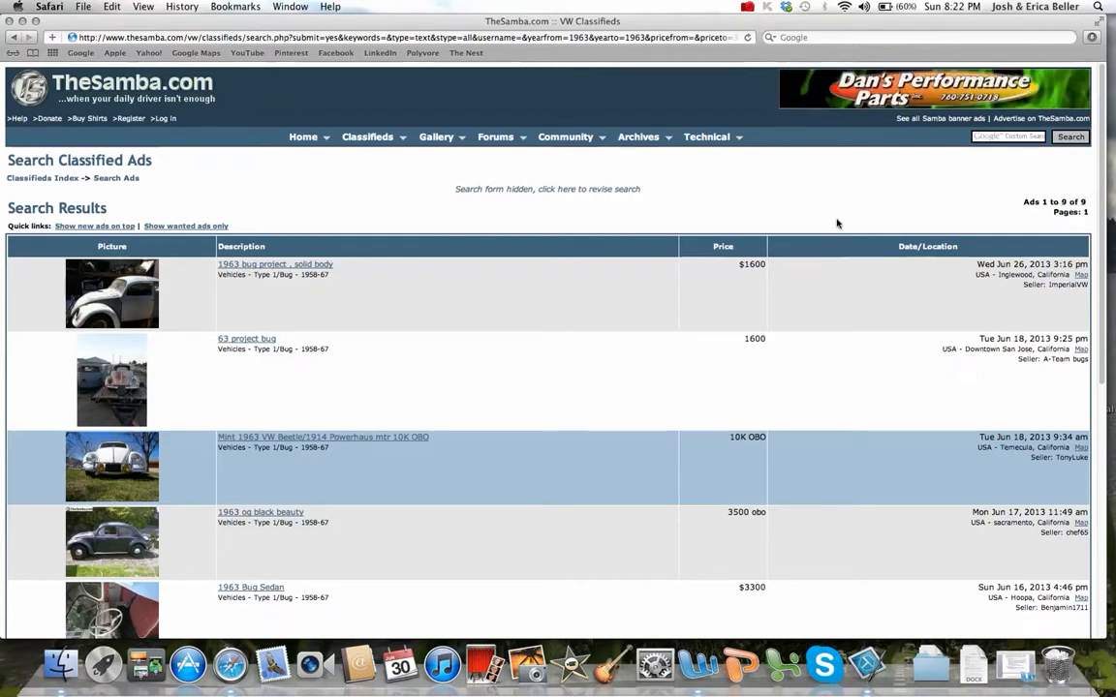
scroll("down", 3)
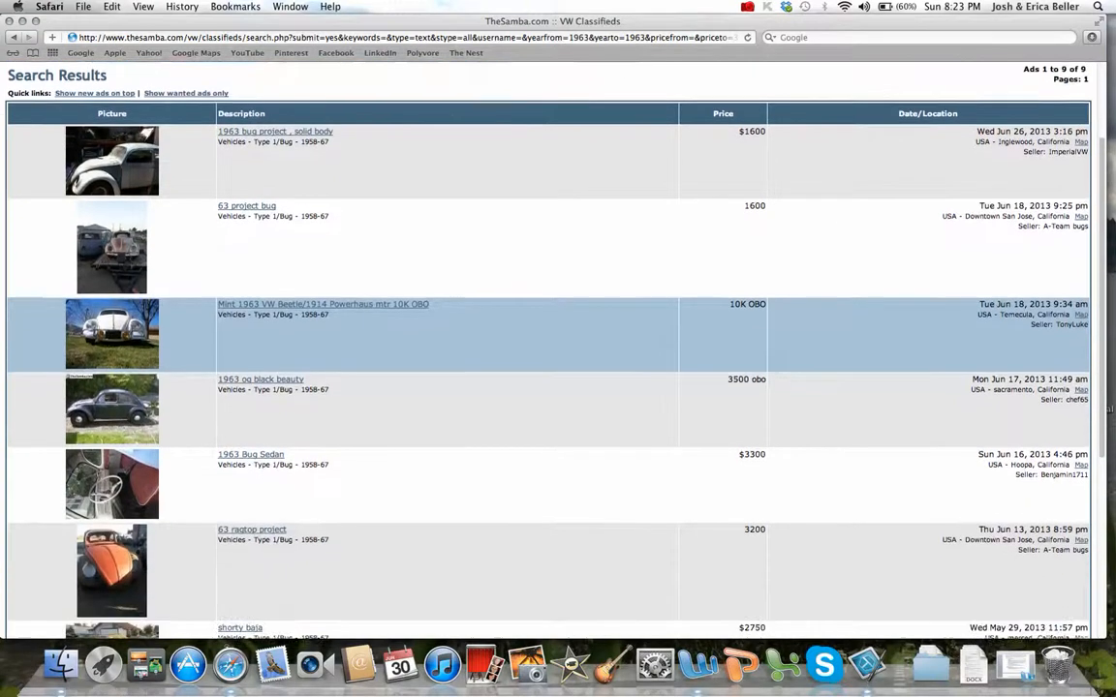
scroll("down", 3)
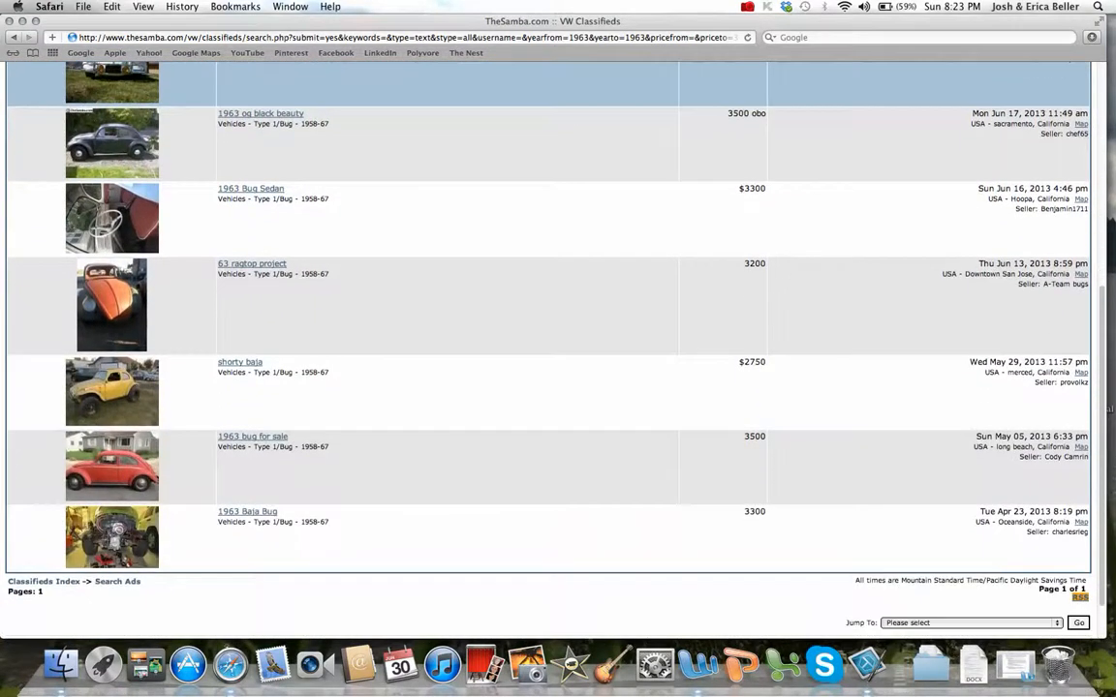
scroll("down", 3)
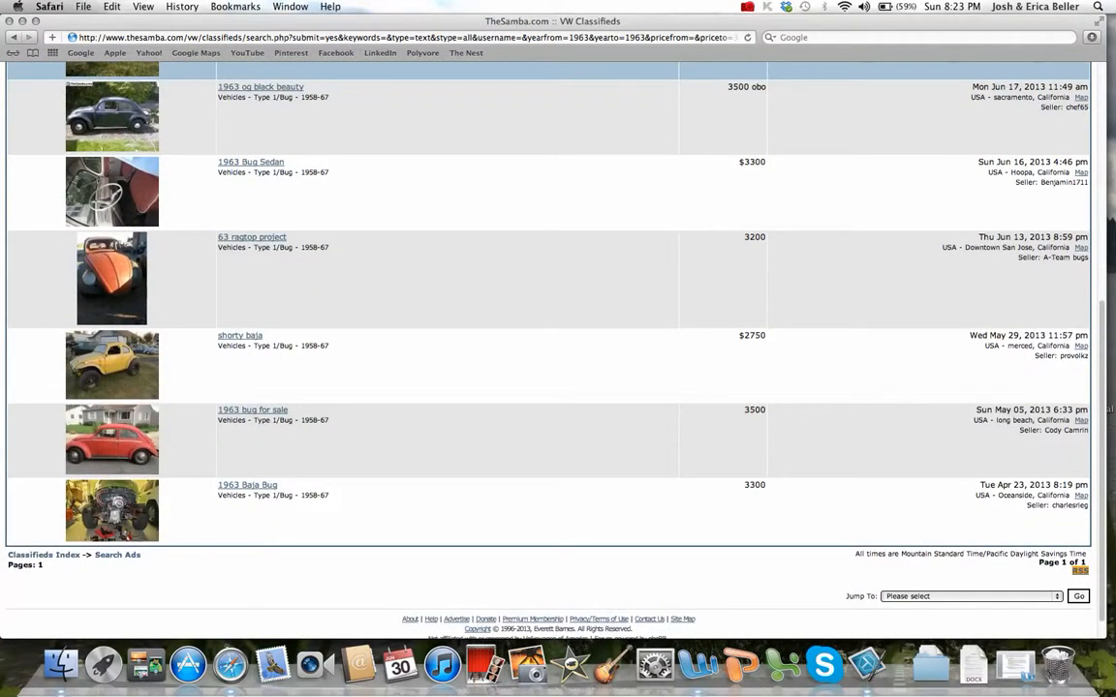
scroll("up", 3)
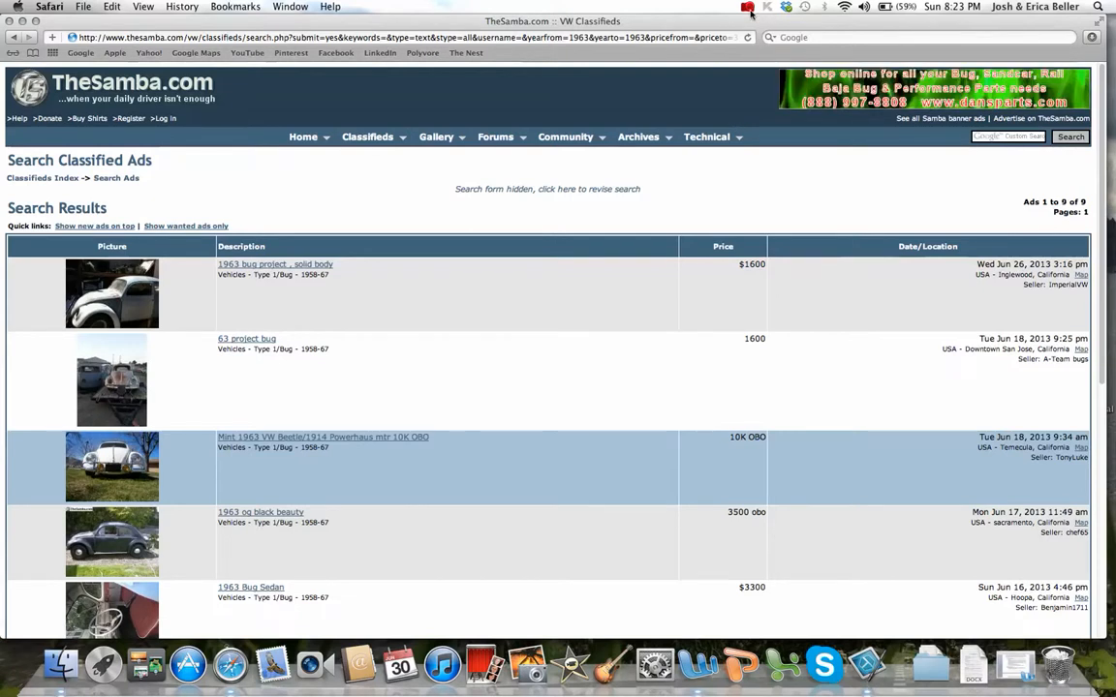
left_click(748, 7)
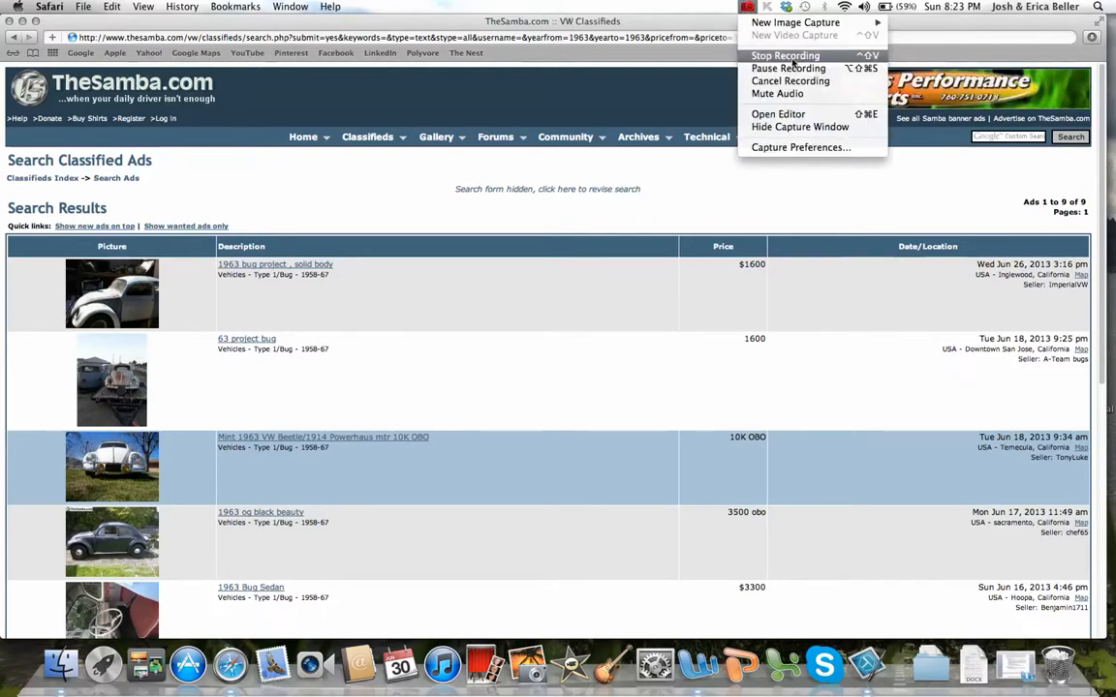